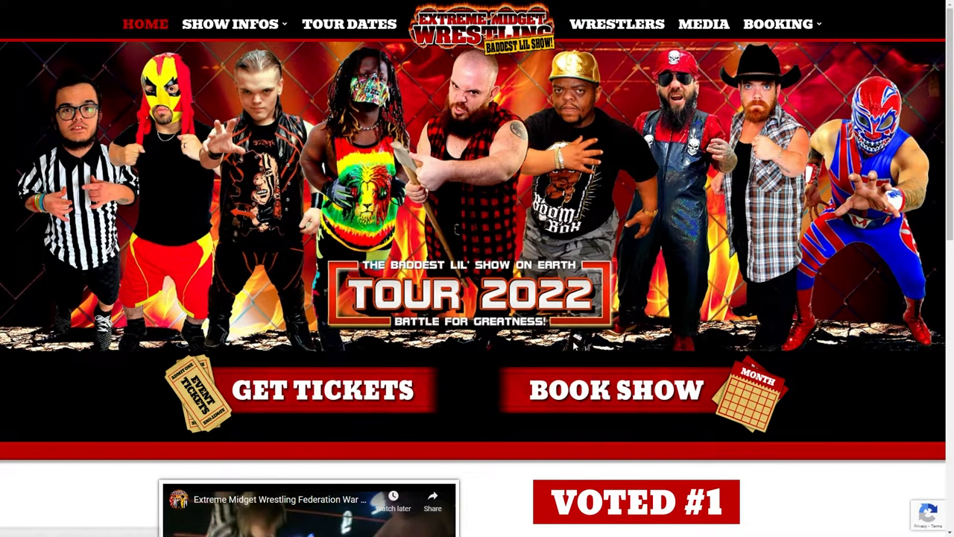
scroll(down, 3)
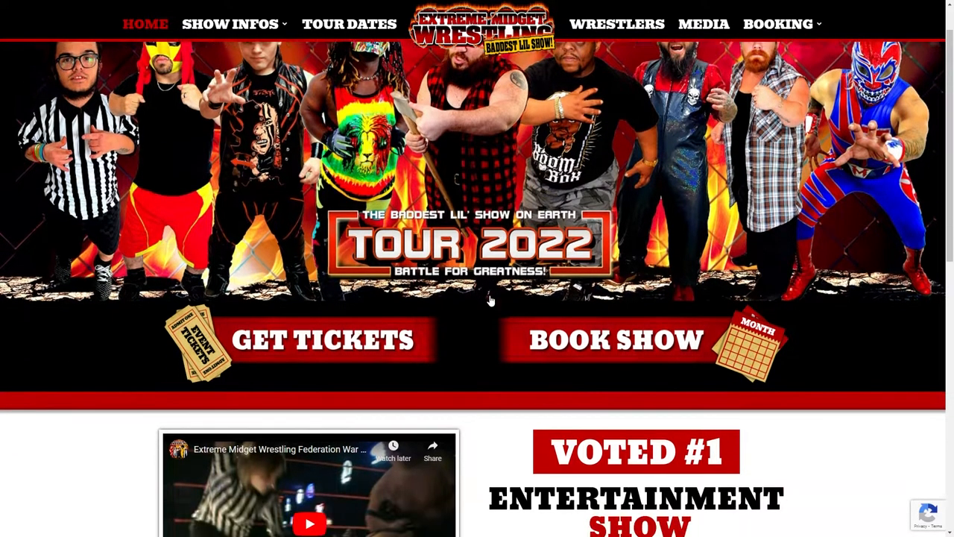
scroll(down, 3)
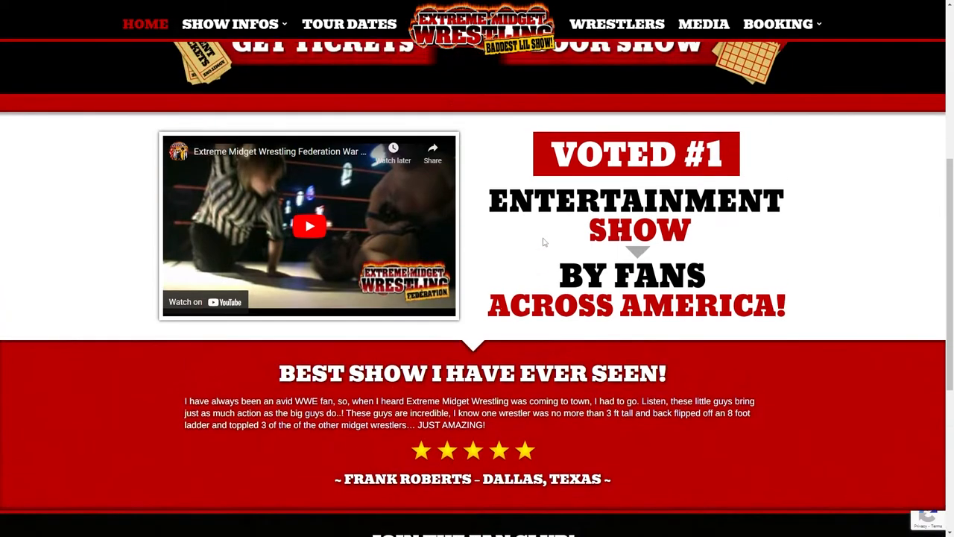
scroll(down, 3)
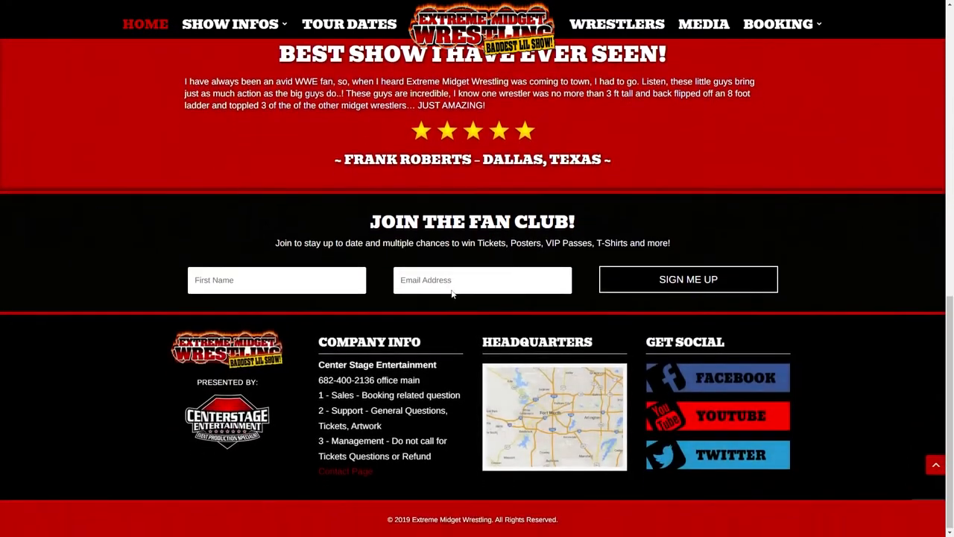
scroll(up, 3)
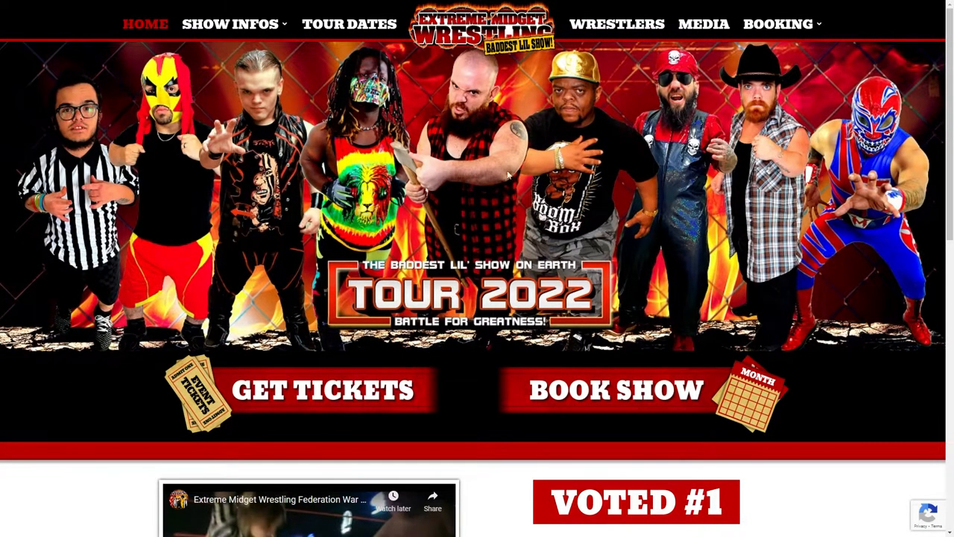
mouse_move(153, 194)
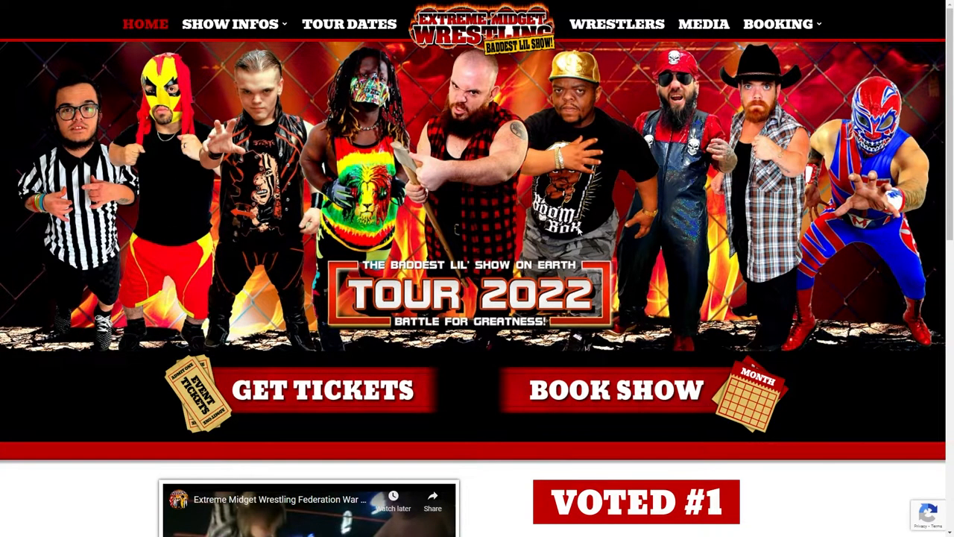
mouse_move(485, 227)
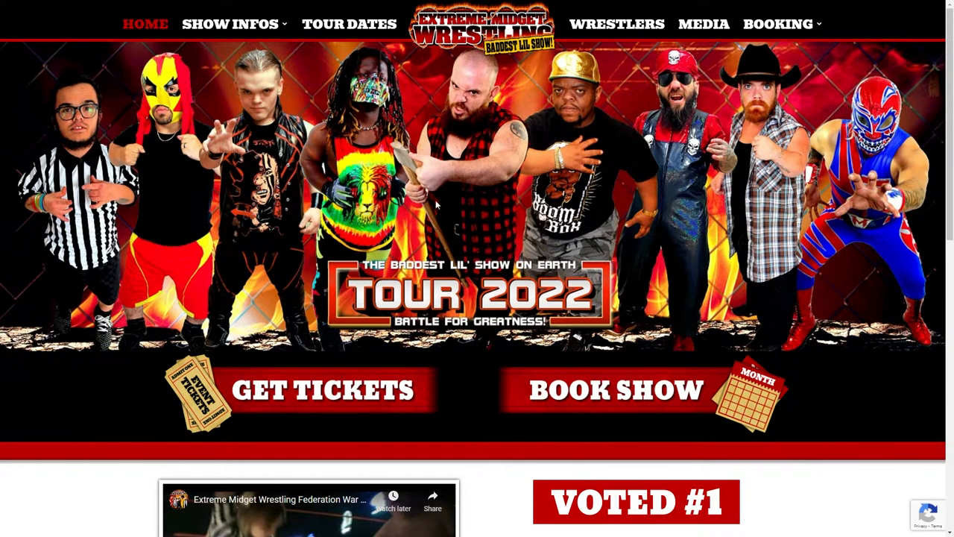
mouse_move(466, 231)
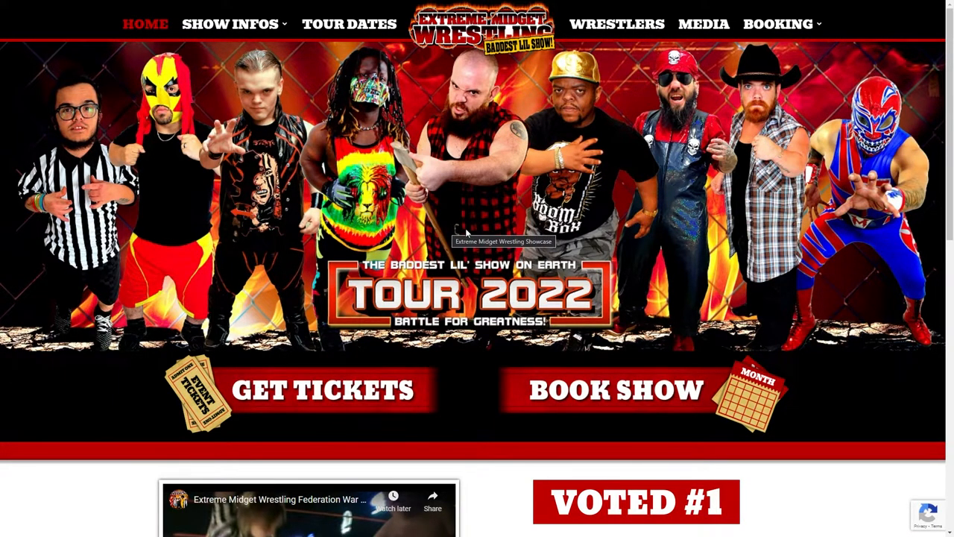
mouse_move(634, 388)
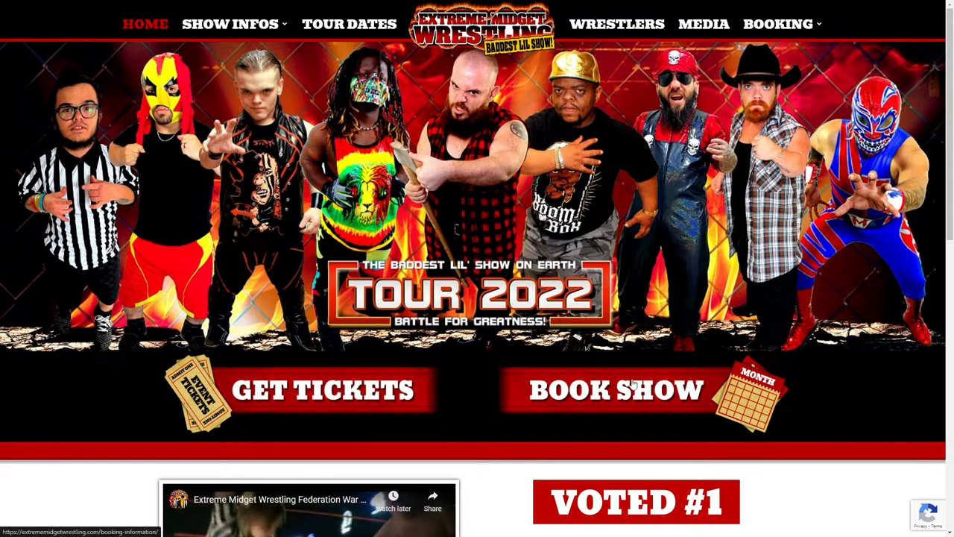
mouse_move(458, 241)
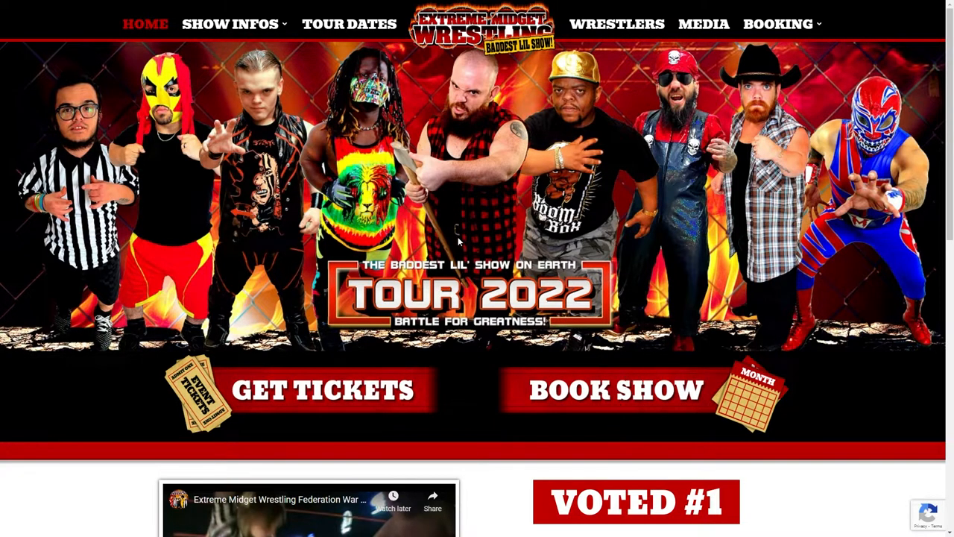